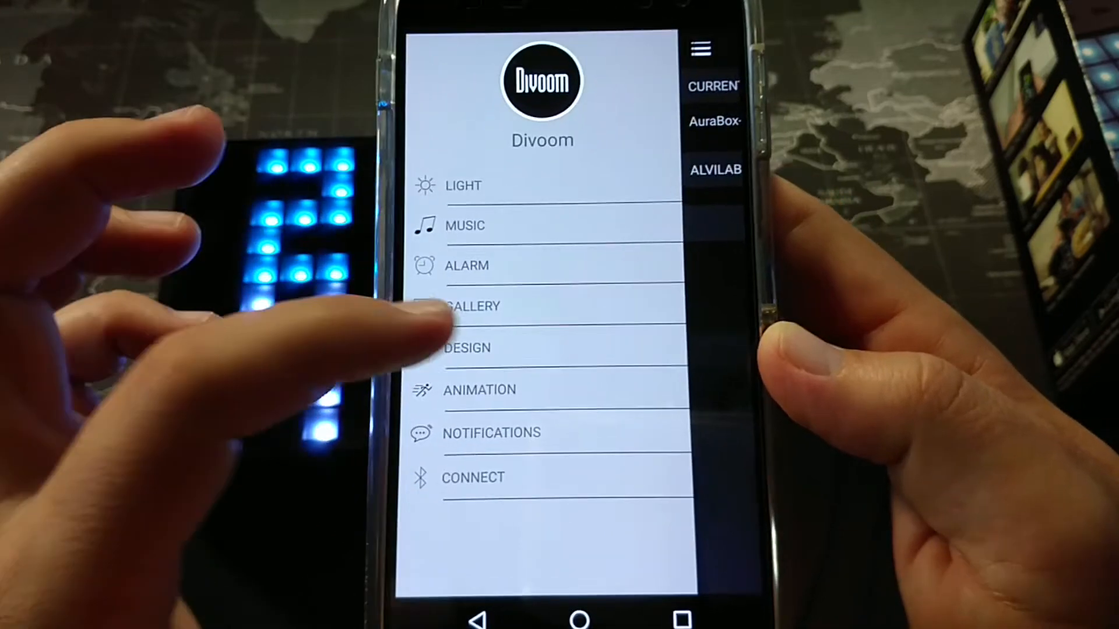
- Show the pixel design canvas with its blue-and-yellow drawing mirrored on the speaker
{"action": "left_click", "coordinate": [472, 306]}
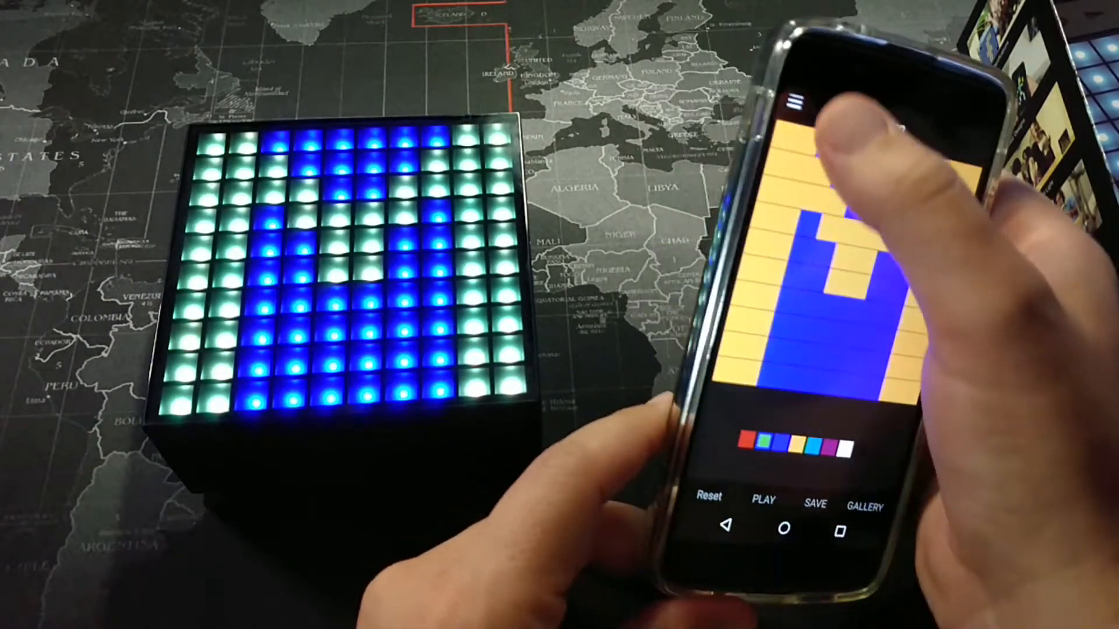
- Browse the Local gallery images down to the red-and-white exclamation icon for the canvas
{"action": "left_click", "coordinate": [794, 104]}
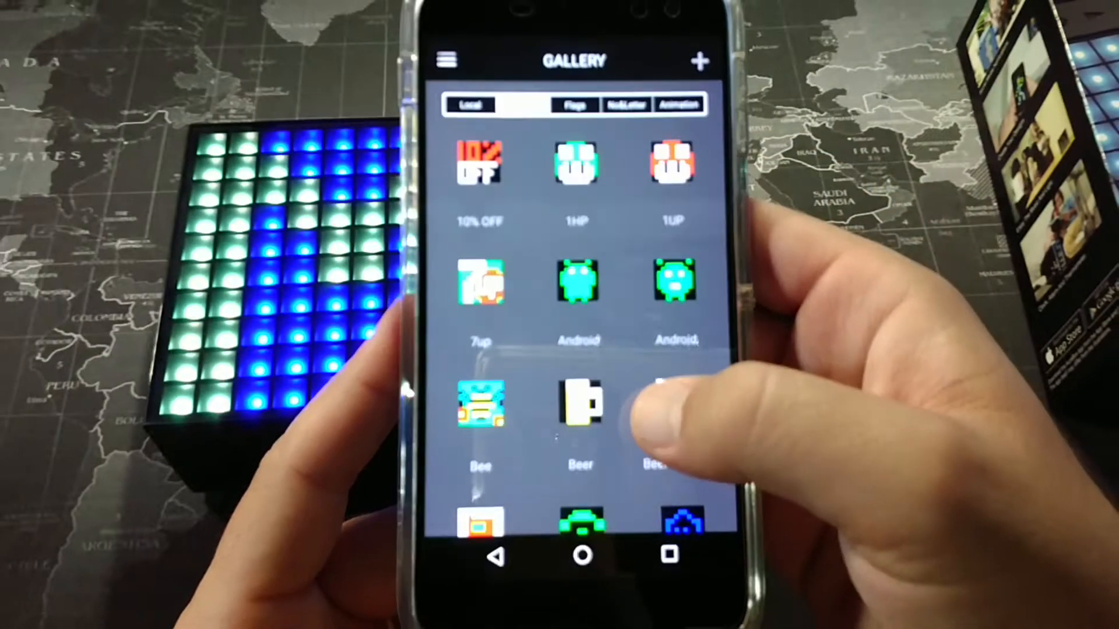
{"action": "scroll", "scroll_direction": "down", "scroll_amount": 3}
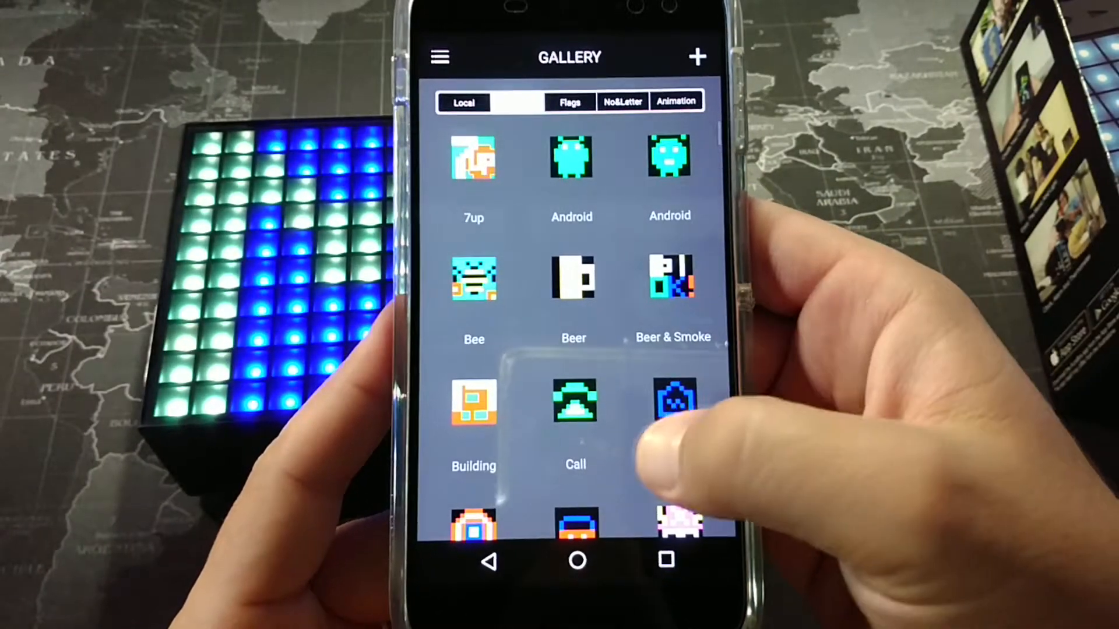
{"action": "scroll", "scroll_direction": "down", "scroll_amount": 3}
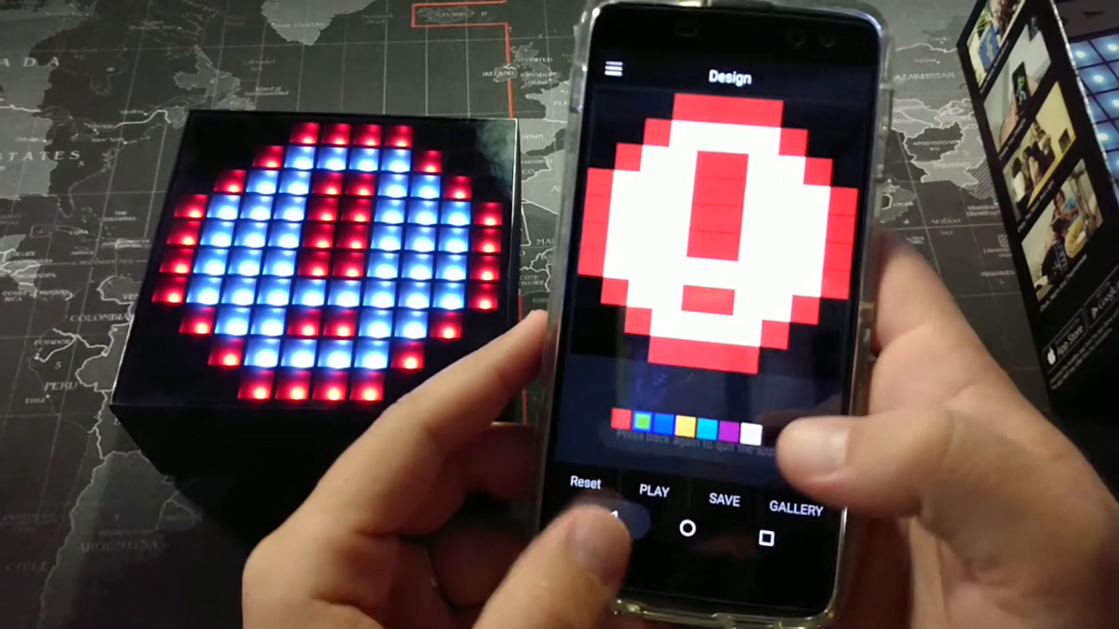
- Reach the notifications screen of social and phone alert icons via the main menu
{"action": "left_click", "coordinate": [609, 69]}
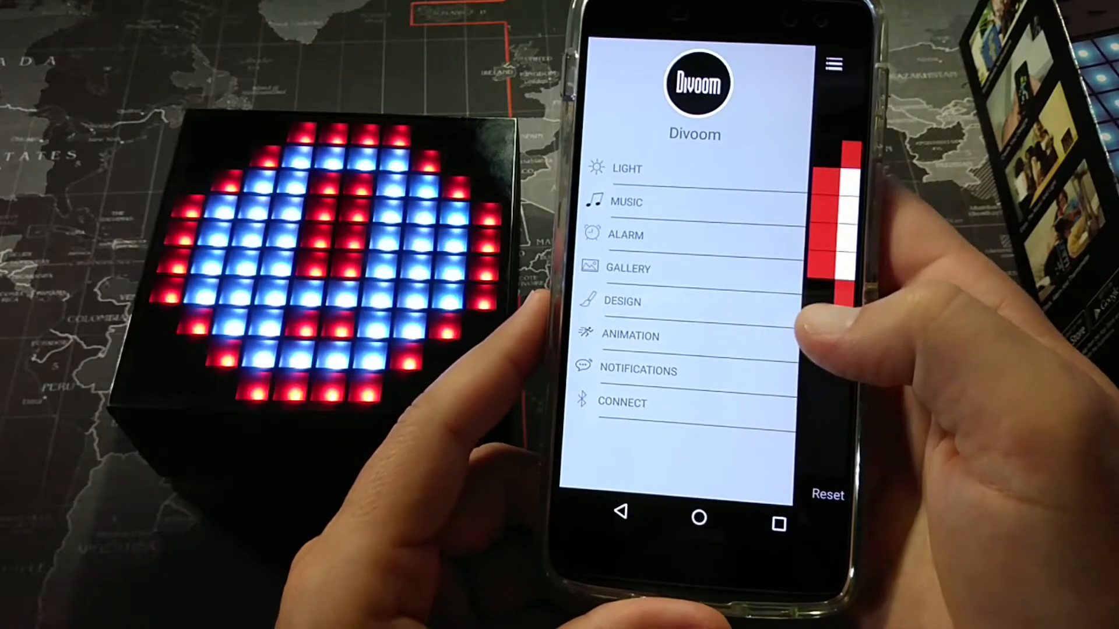
{"action": "left_click", "coordinate": [638, 371]}
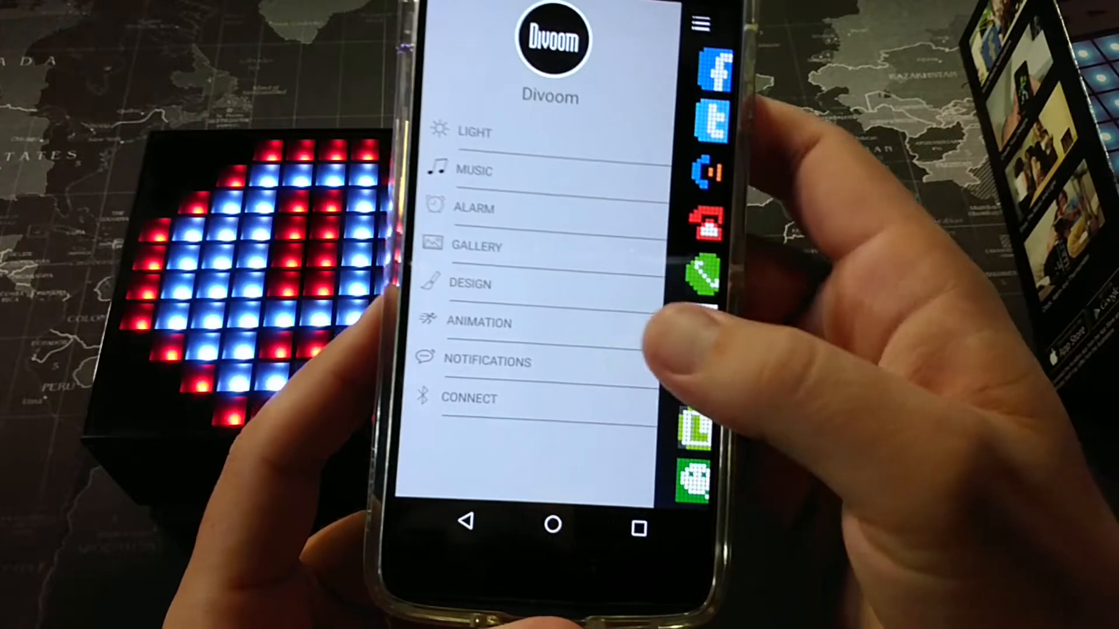
- Start the battery charging animation on the speaker, then head back to the gallery
{"action": "left_click", "coordinate": [469, 283]}
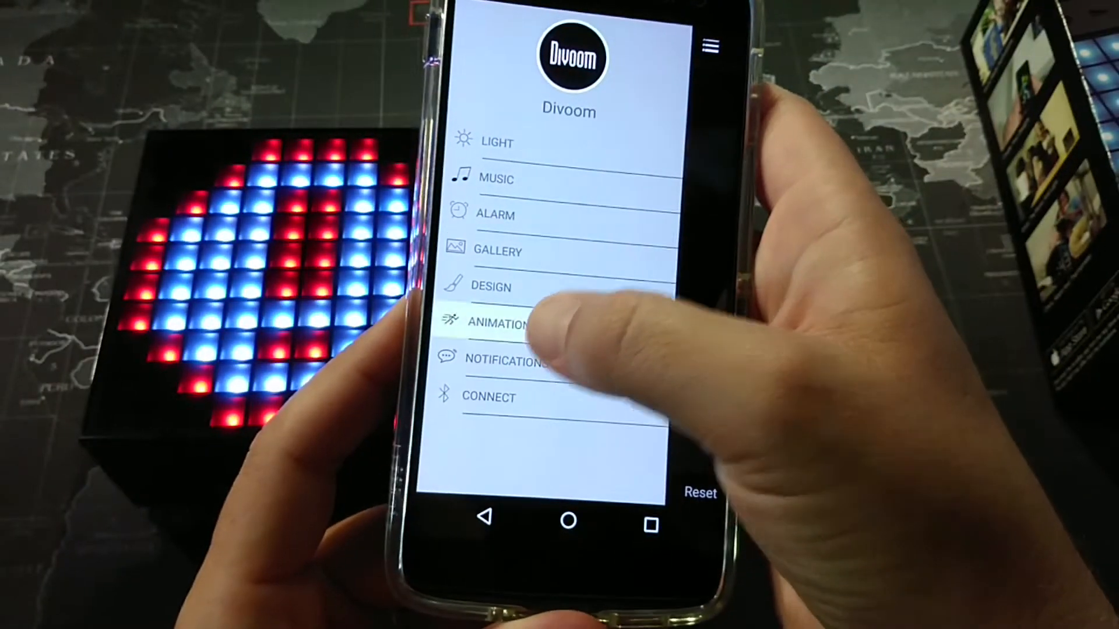
{"action": "left_click", "coordinate": [490, 287]}
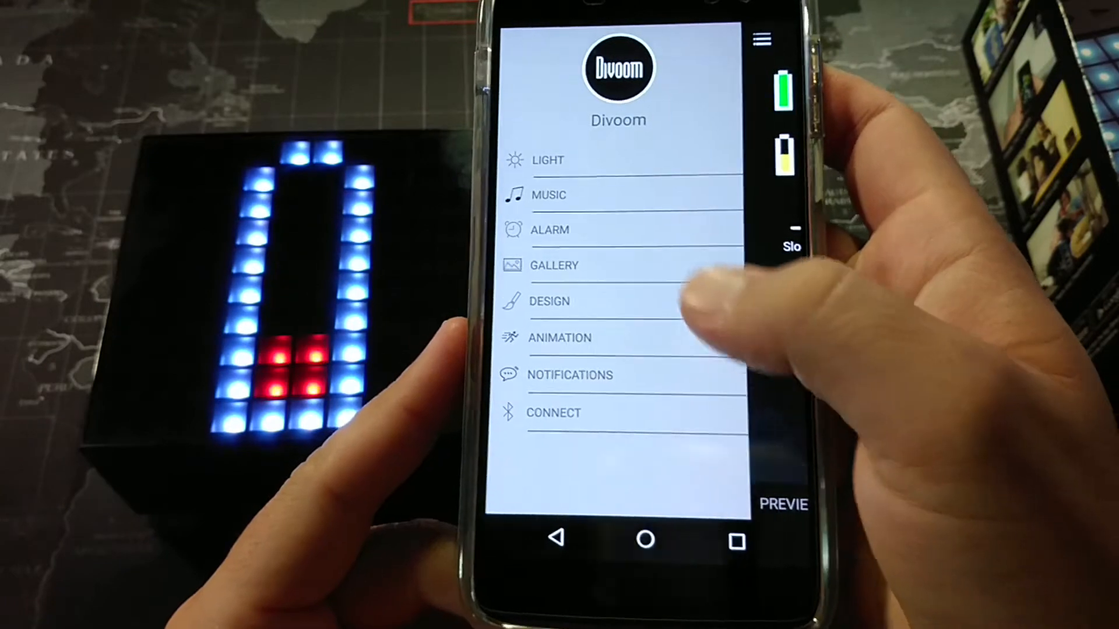
{"action": "left_click", "coordinate": [554, 265]}
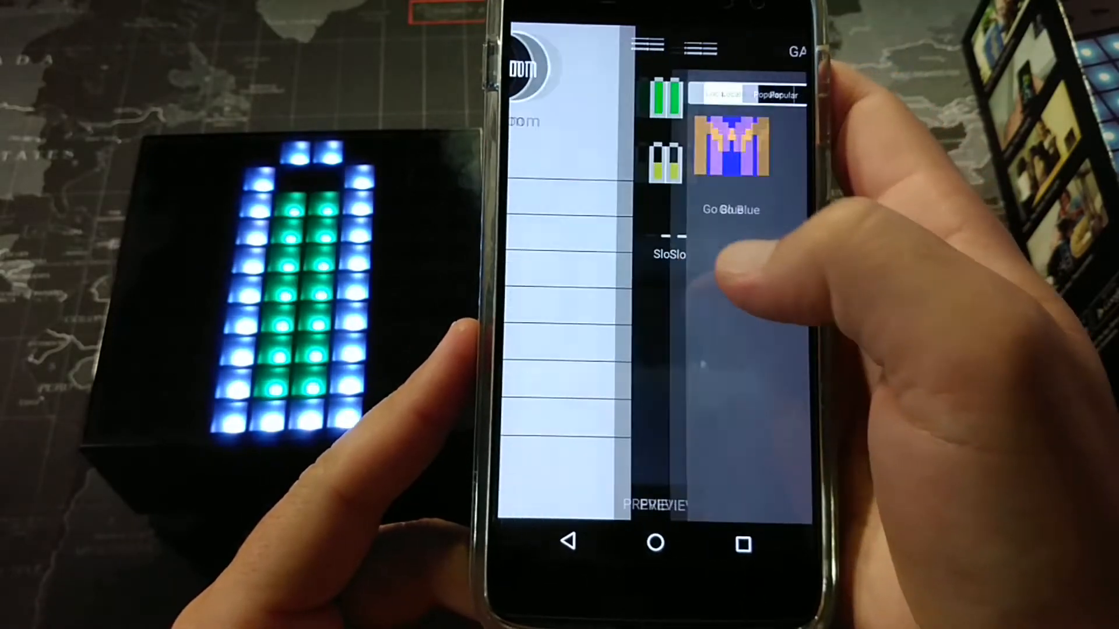